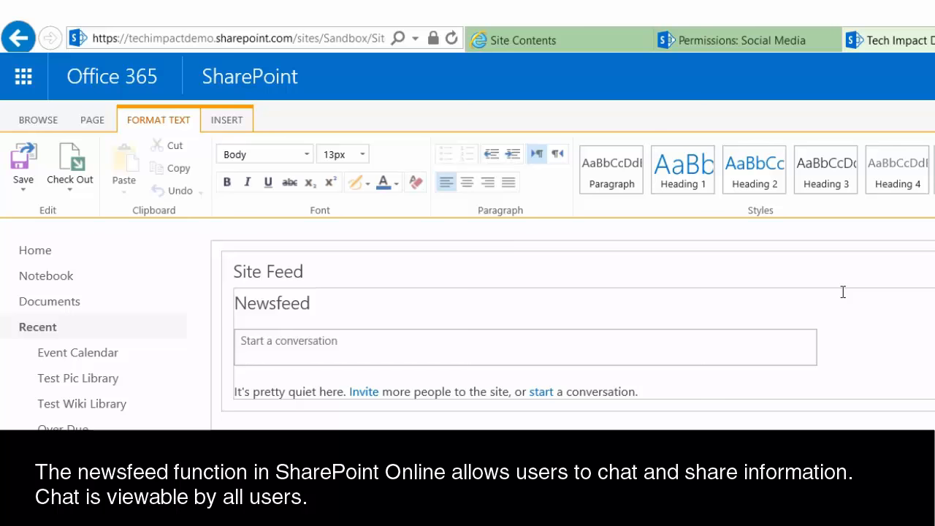
pyautogui.moveTo(897, 286)
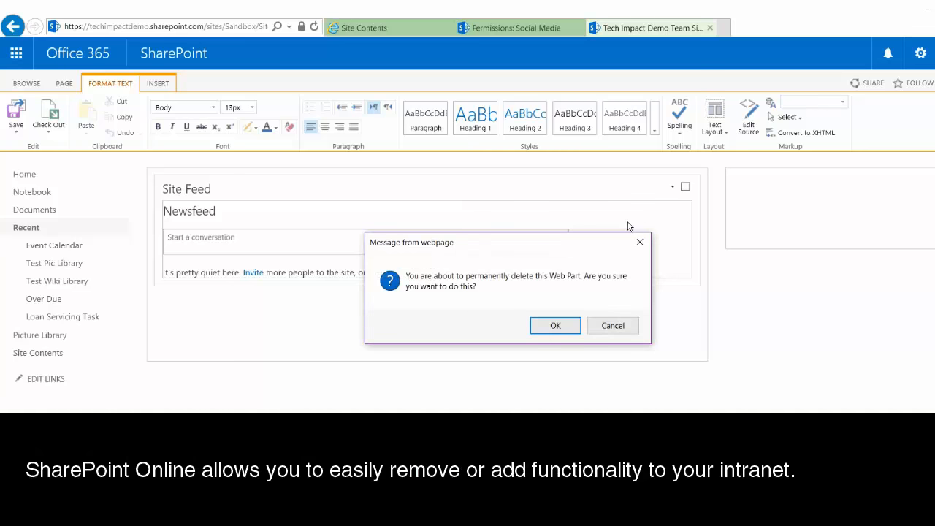
# Confirm permanently deleting the Site Feed newsfeed web part from the page.
pyautogui.click(556, 324)
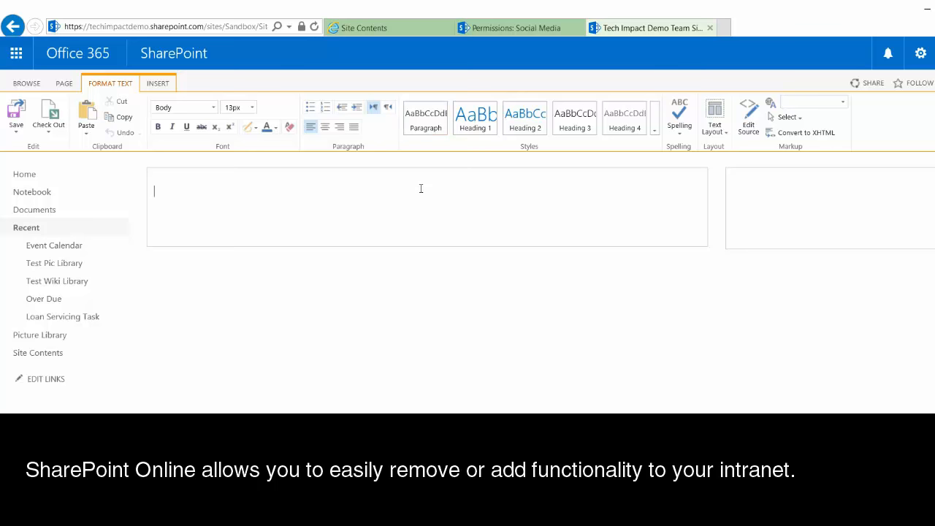
pyautogui.moveTo(409, 187)
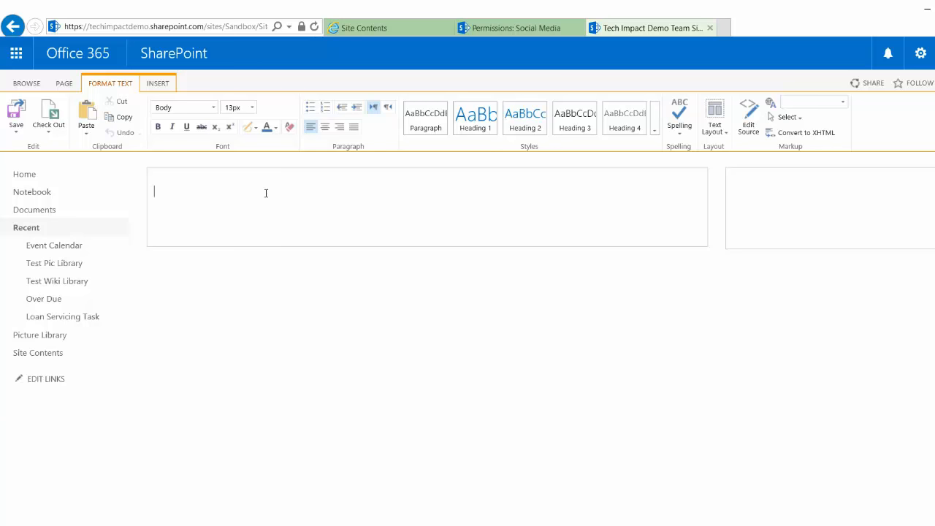
pyautogui.moveTo(386, 199)
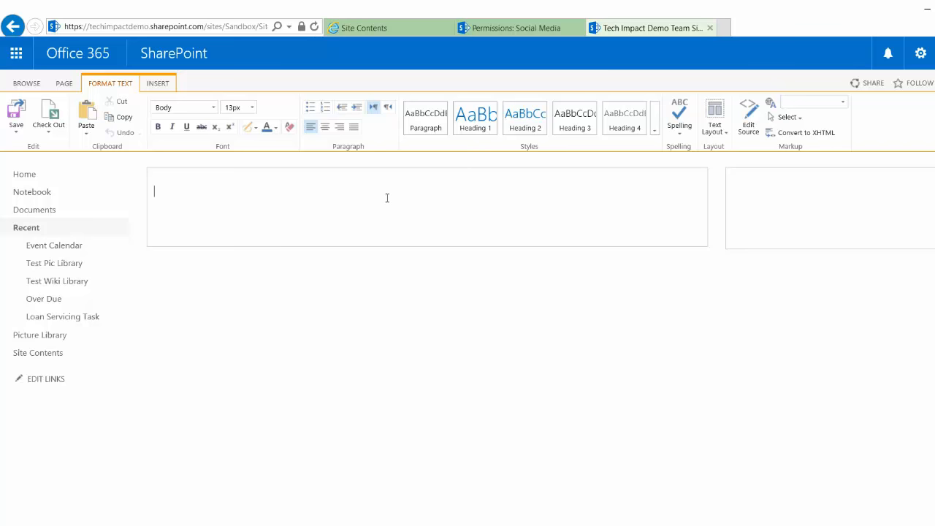
pyautogui.moveTo(884, 181)
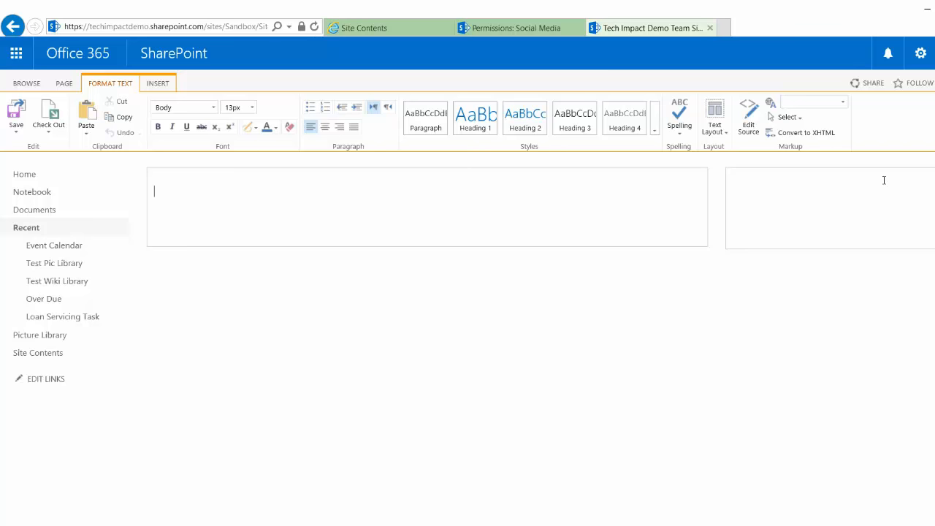
pyautogui.moveTo(801, 219)
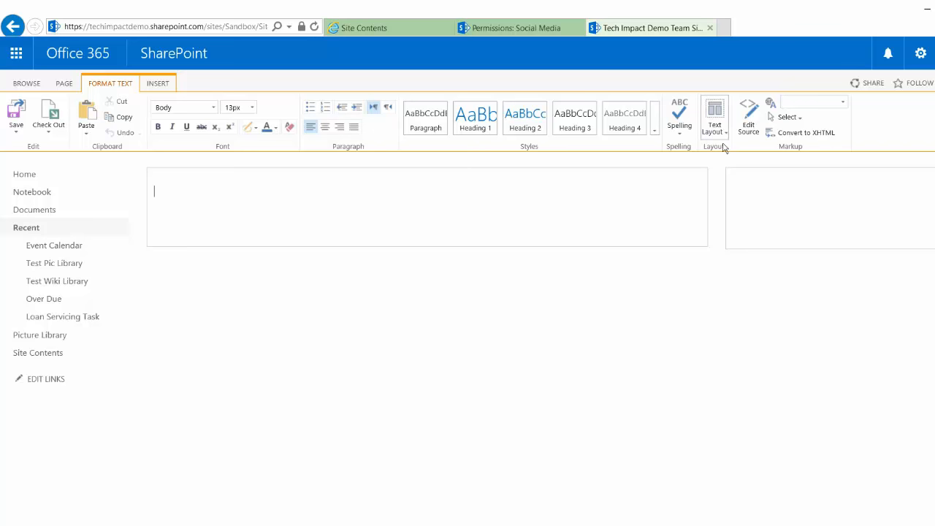
pyautogui.moveTo(715, 117)
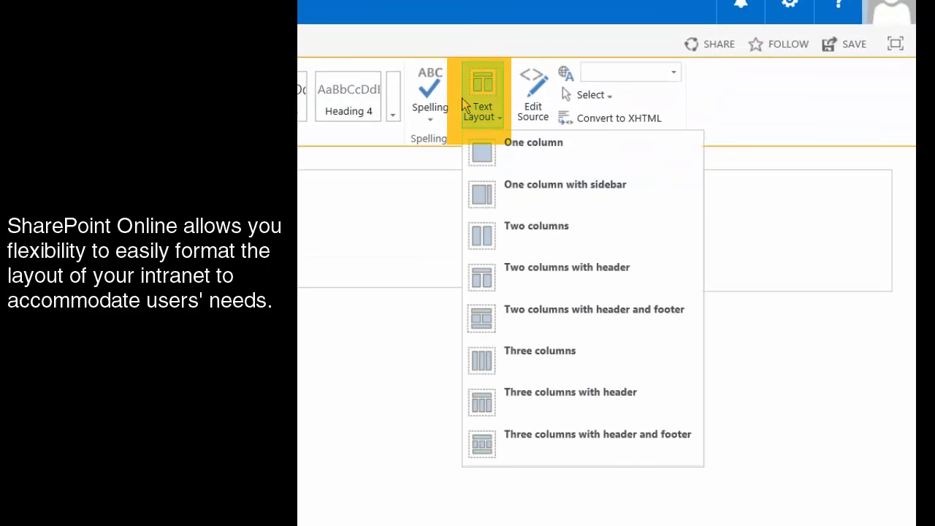
pyautogui.moveTo(548, 154)
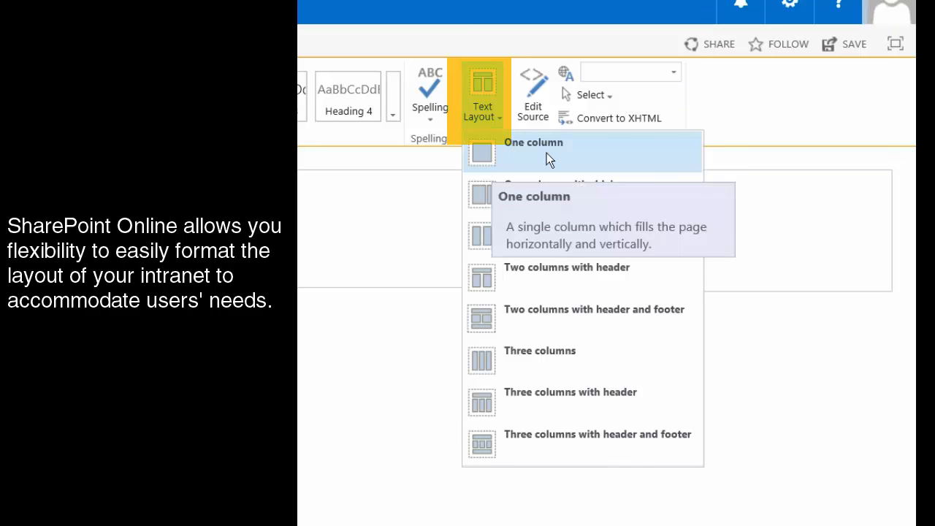
pyautogui.moveTo(617, 159)
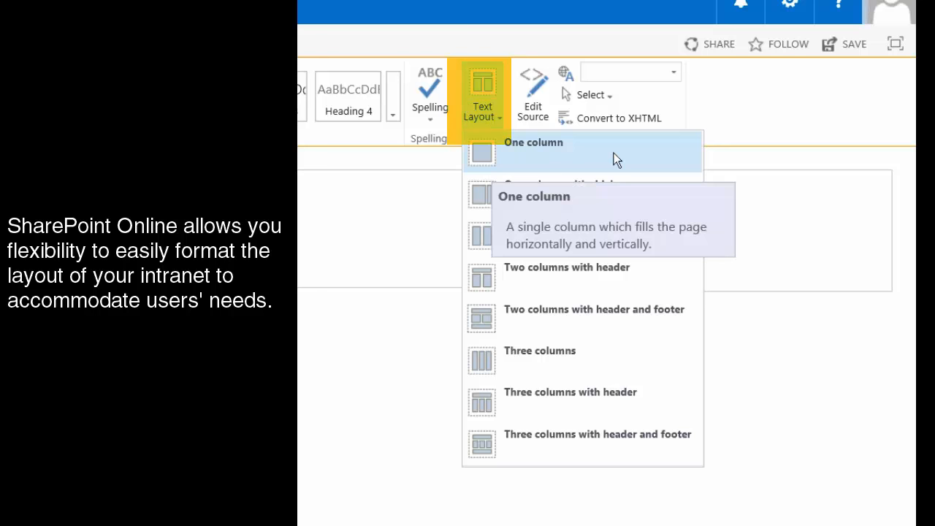
pyautogui.moveTo(592, 445)
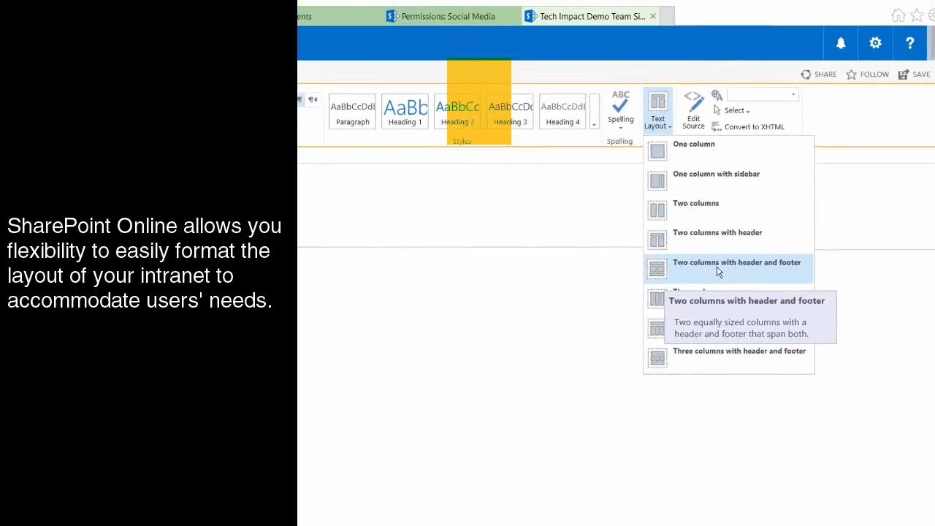
# Apply the Two columns with header and footer text layout to the page.
pyautogui.click(737, 263)
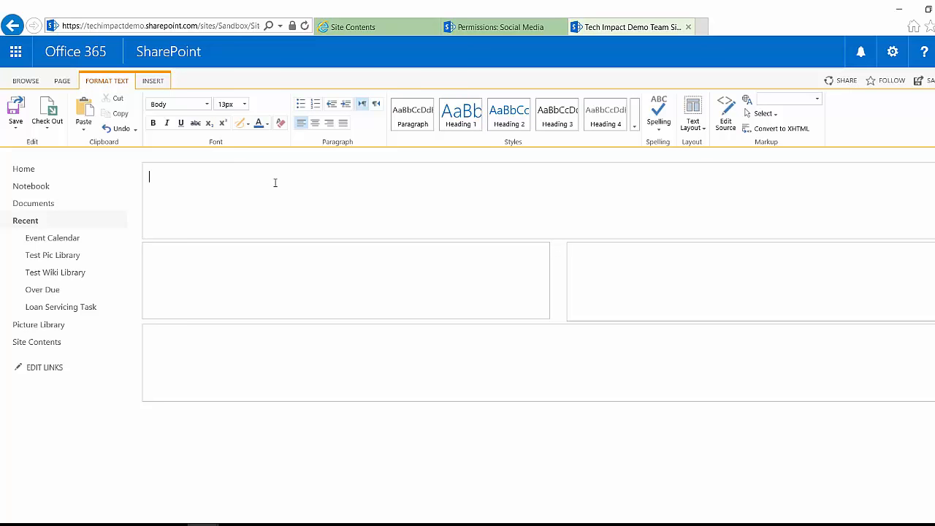
pyautogui.moveTo(187, 187)
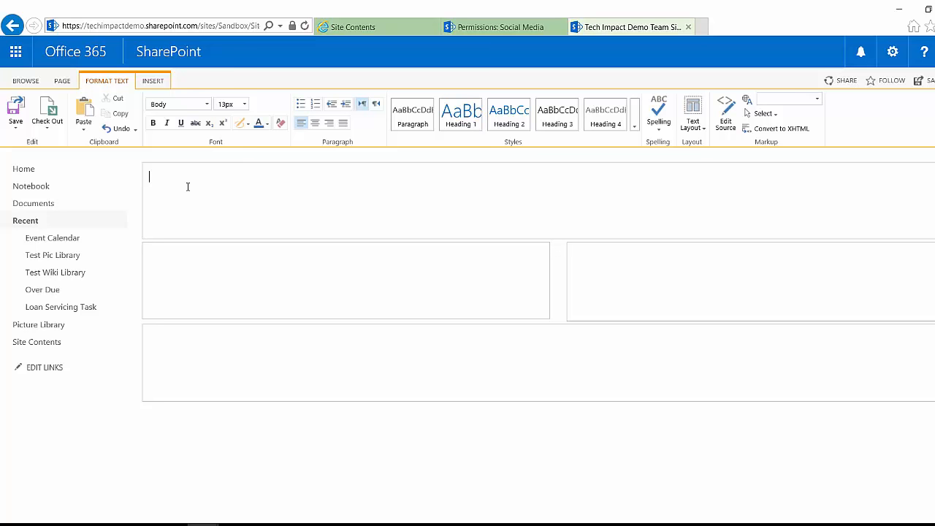
# Add the Test Pic Library app part into the page's header zone.
pyautogui.click(152, 81)
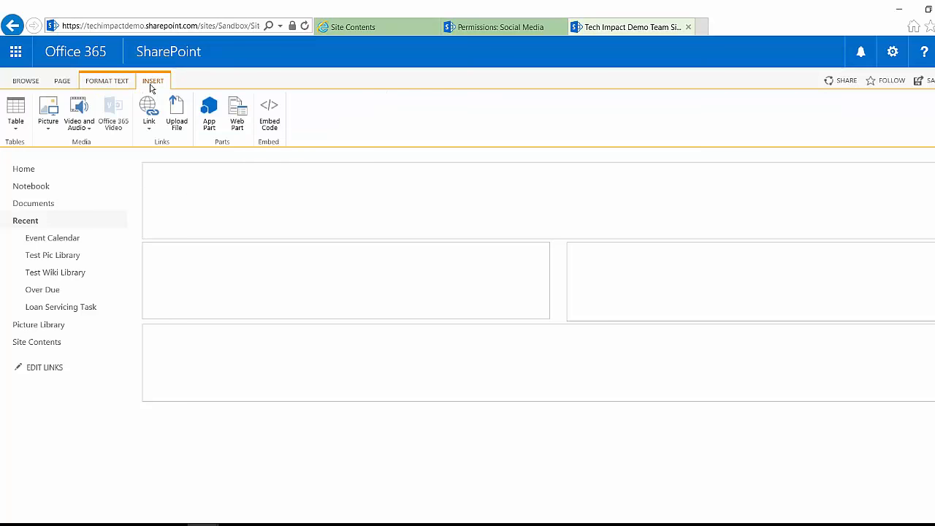
pyautogui.moveTo(209, 114)
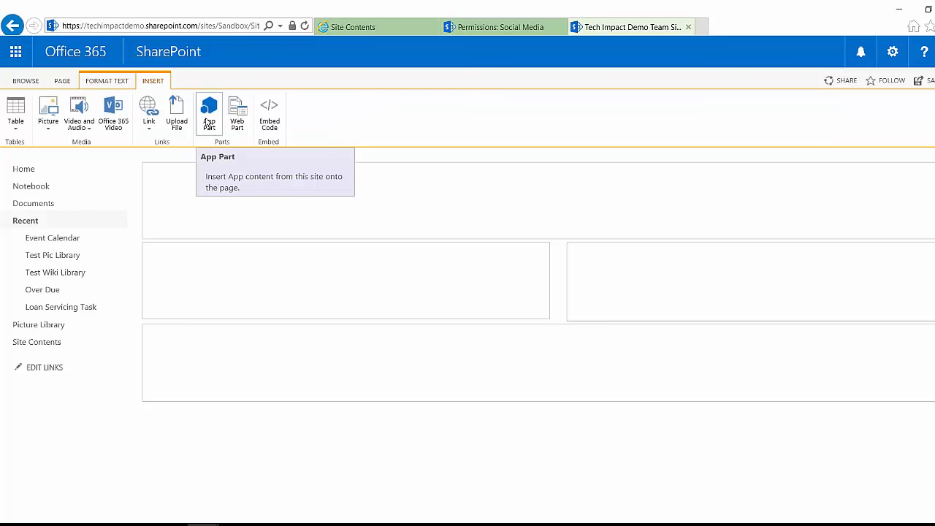
pyautogui.click(209, 114)
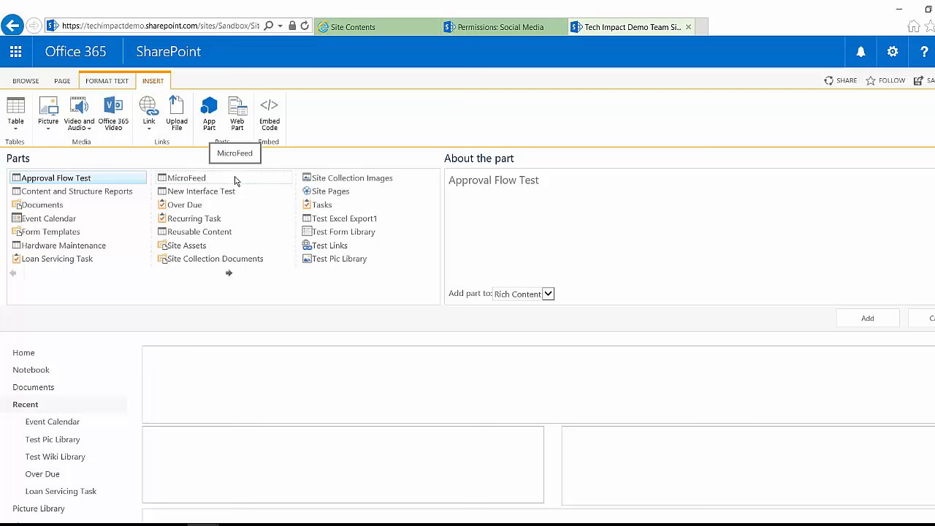
pyautogui.moveTo(216, 231)
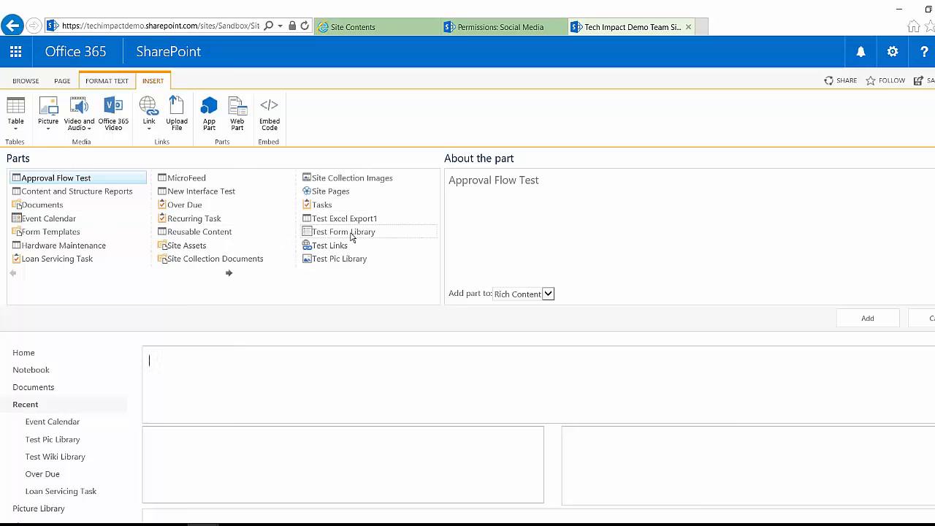
pyautogui.click(339, 259)
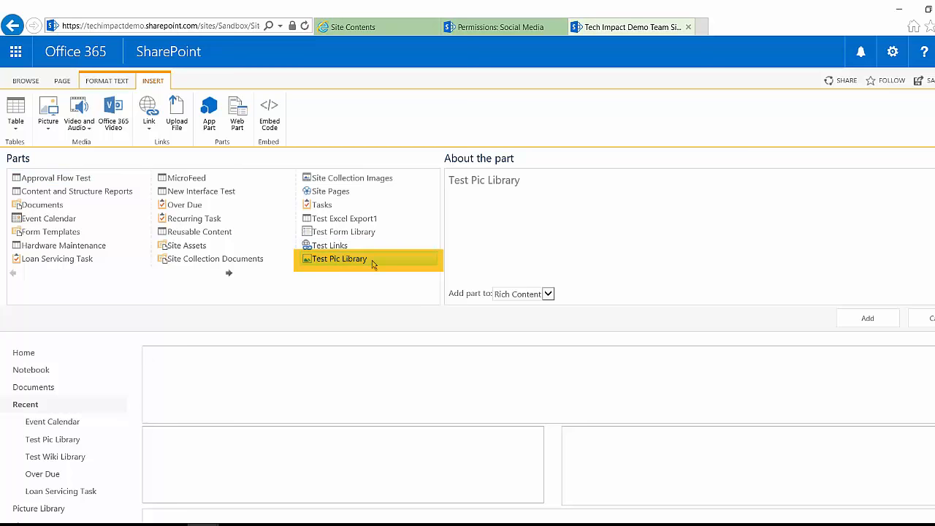
pyautogui.click(868, 318)
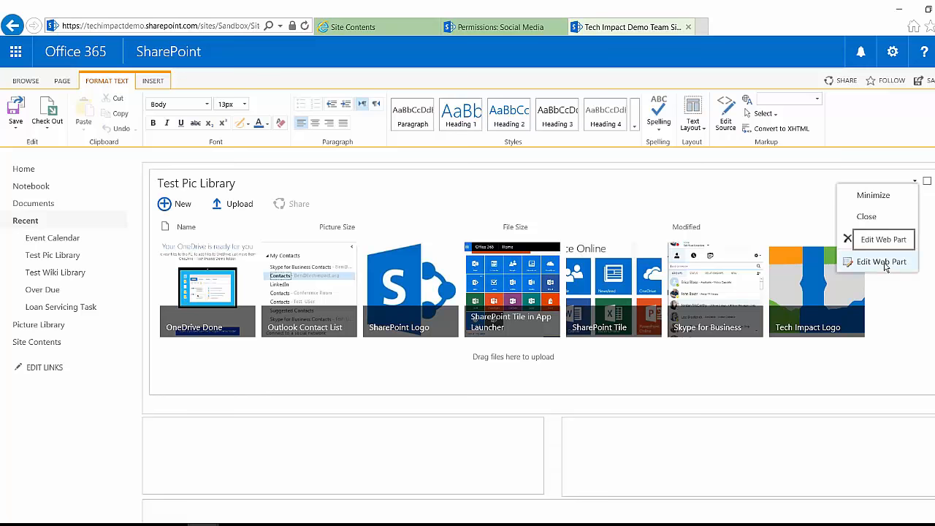
# Set the Test Pic Library part's Selected View to Slides and accept the view-change warning.
pyautogui.click(880, 262)
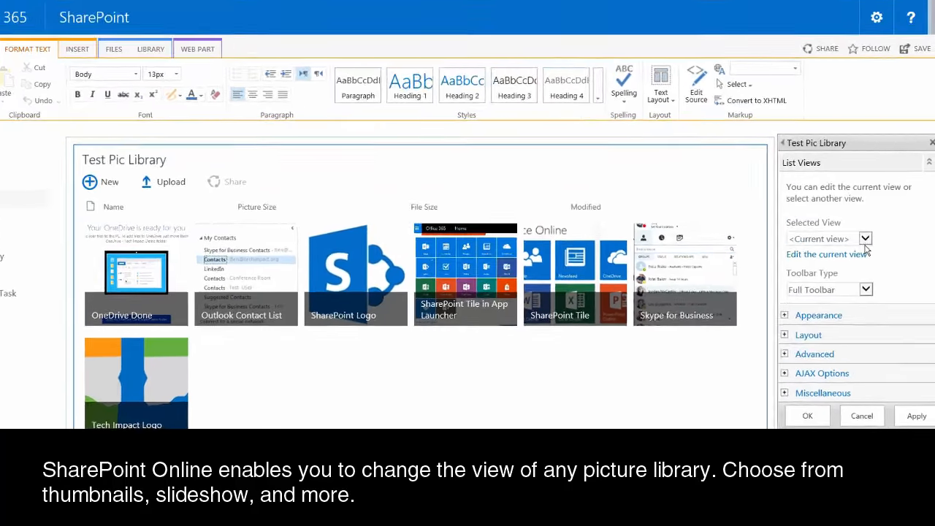
pyautogui.click(865, 238)
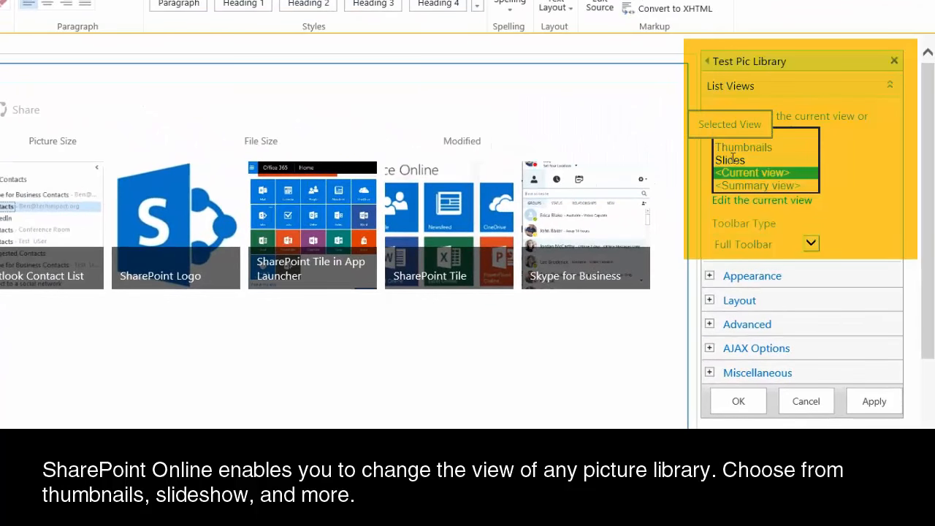
pyautogui.click(731, 160)
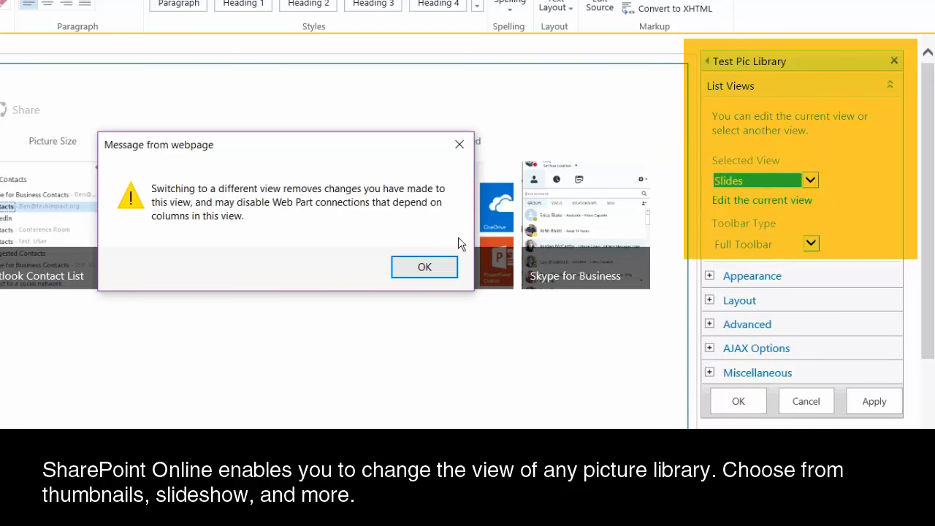
pyautogui.click(424, 266)
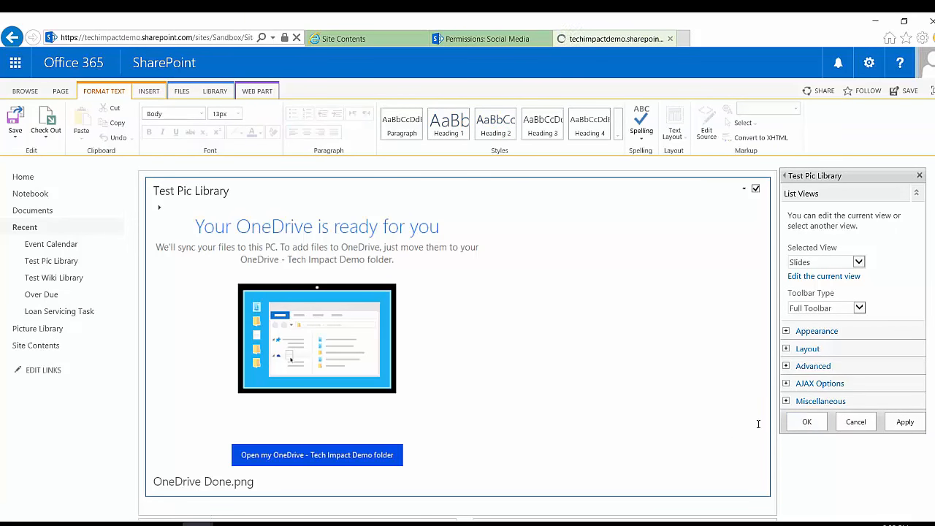
pyautogui.click(807, 421)
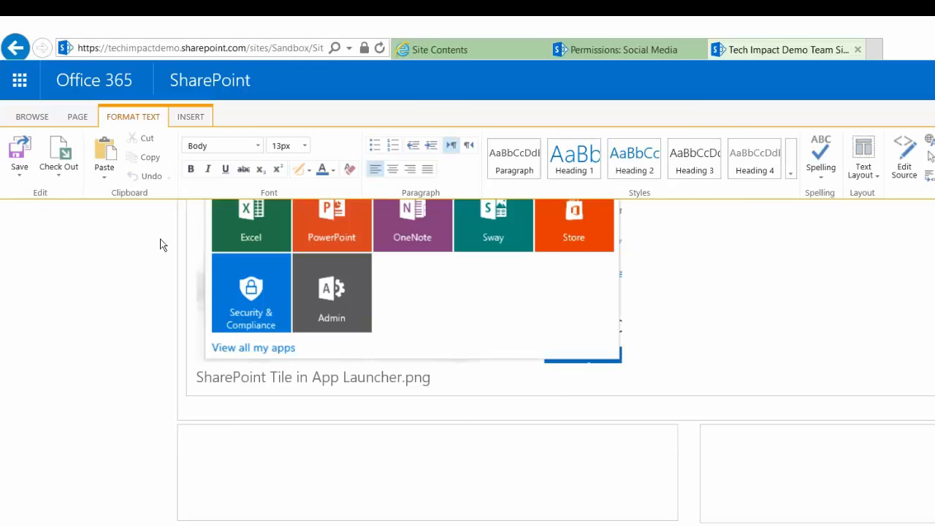
# Place the insertion point in the lower-left zone and browse the app parts for the Event Calendar.
pyautogui.click(190, 117)
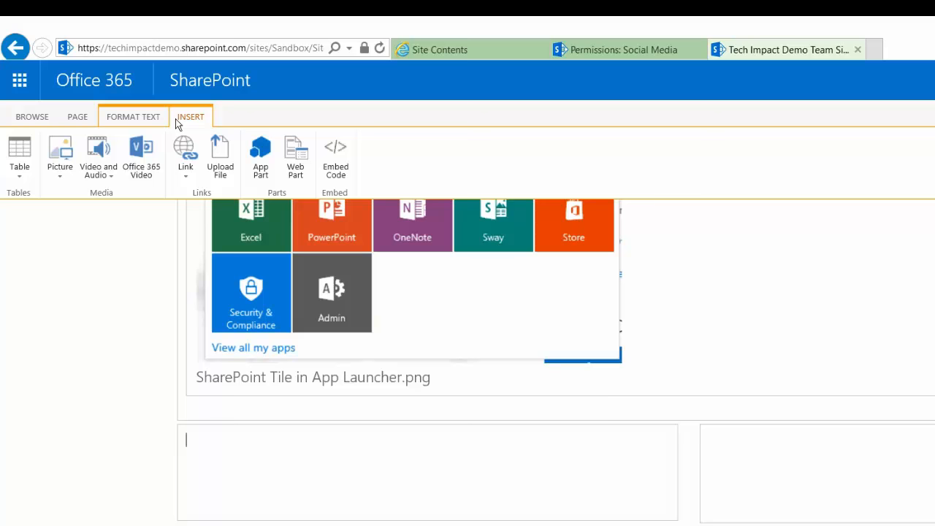
pyautogui.moveTo(208, 126)
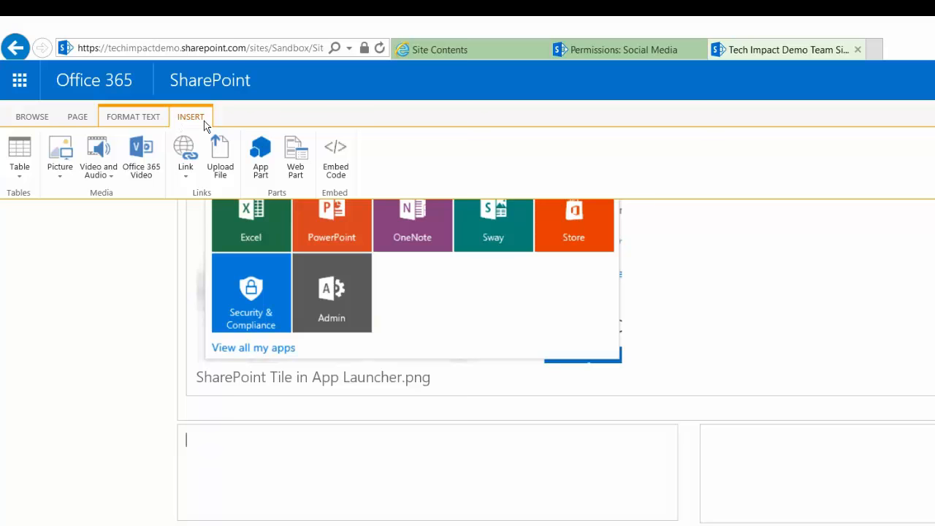
pyautogui.click(260, 155)
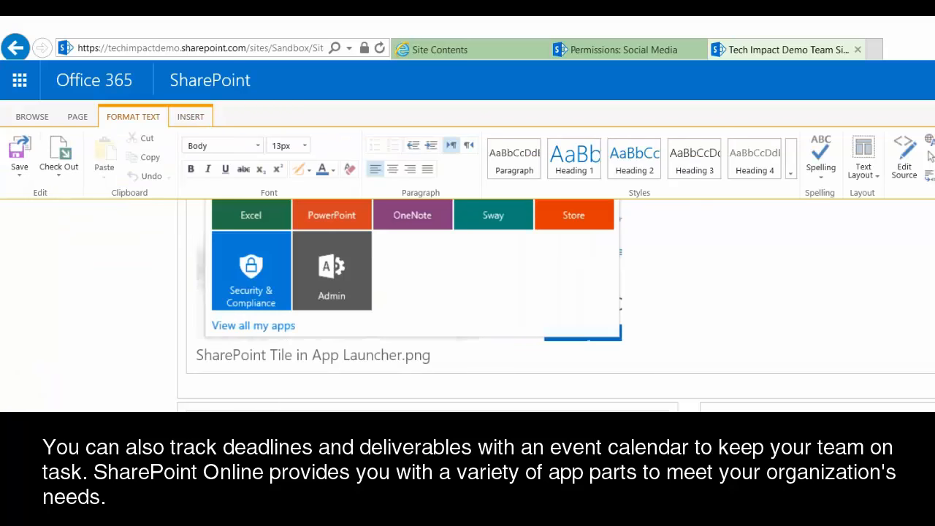
pyautogui.scroll(-3)
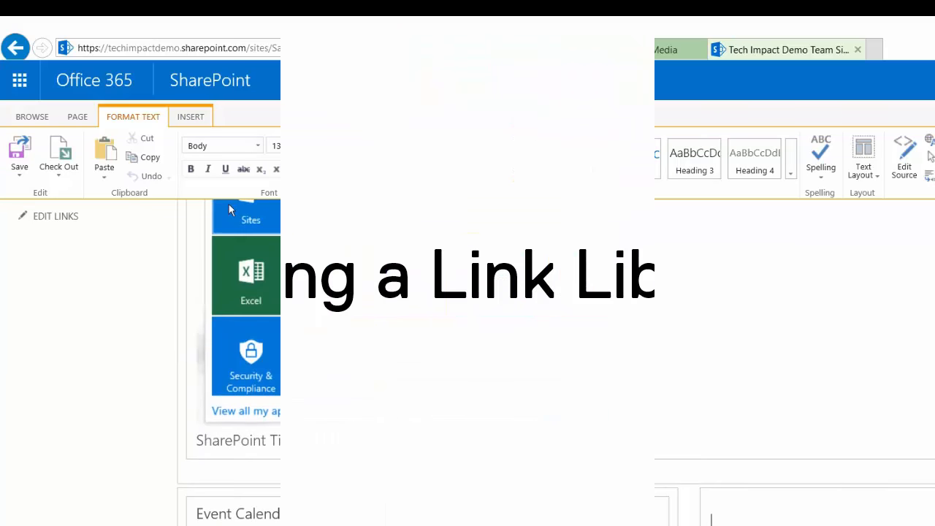
# Place the insertion point in the page zone for adding the Test Links list.
pyautogui.click(190, 117)
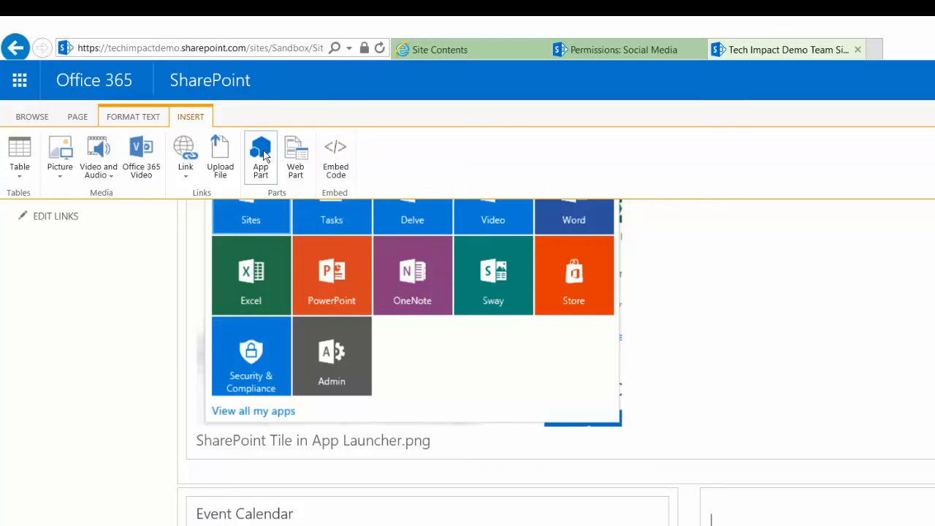
pyautogui.moveTo(260, 155)
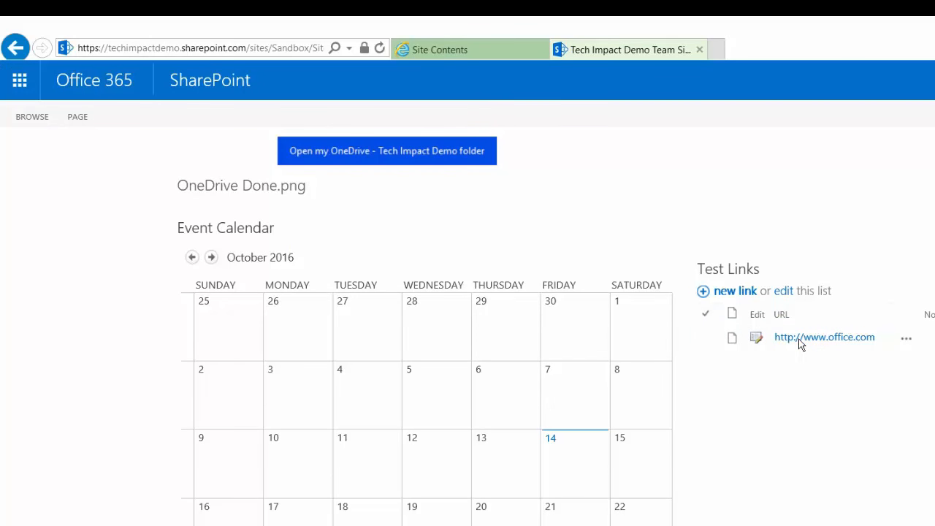
# Name the new page starting with 'Te' and create it.
pyautogui.scroll(-3)
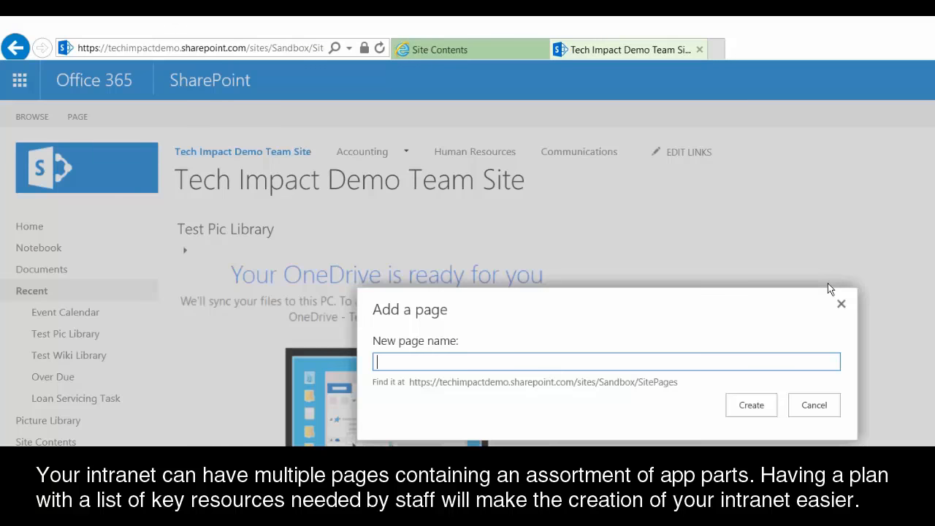
pyautogui.write('Te')
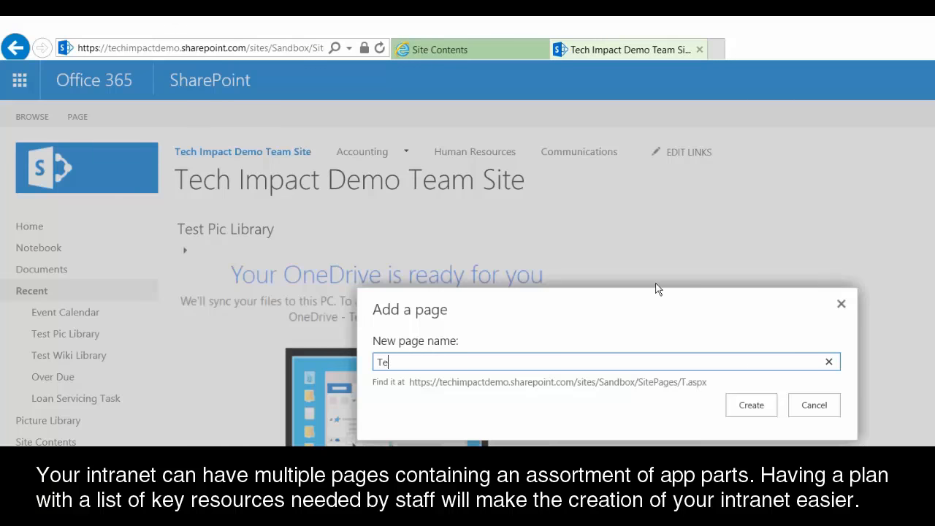
pyautogui.click(751, 405)
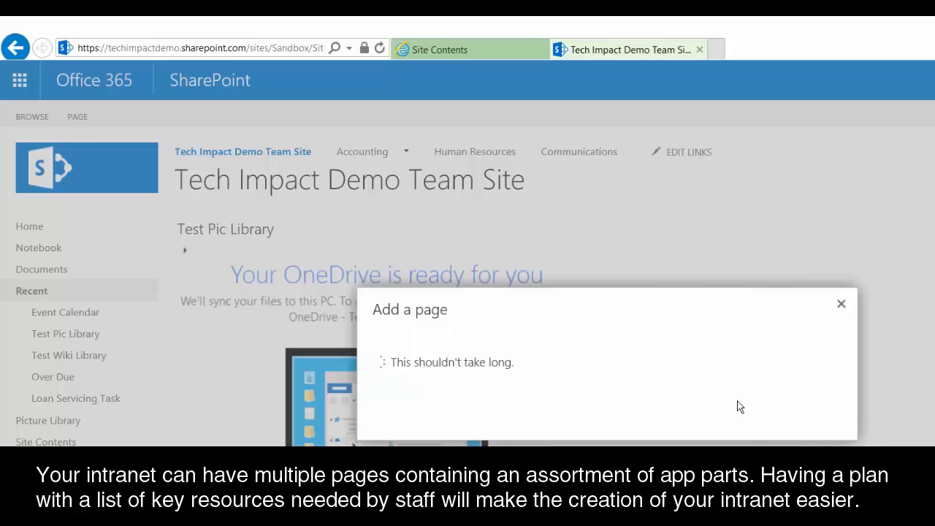